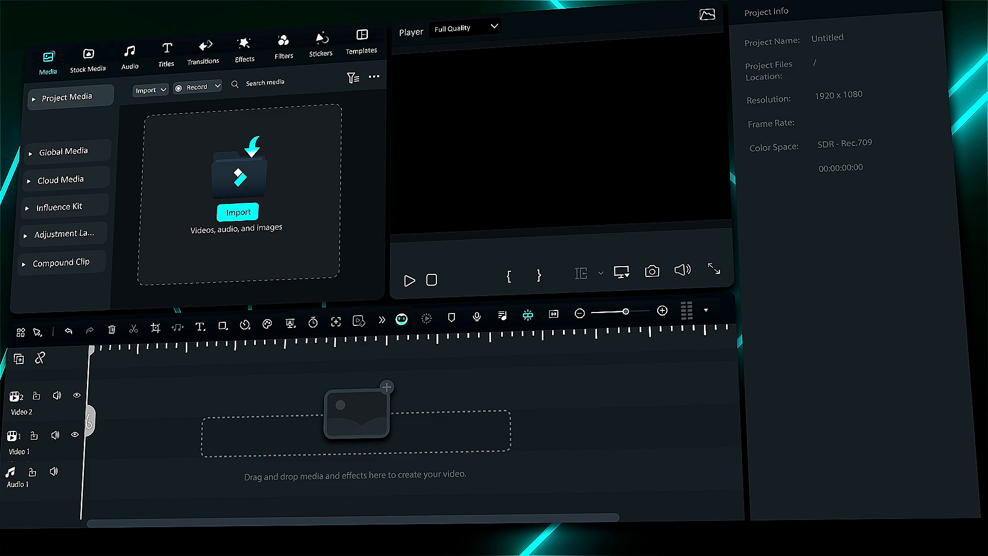
Import the Beach Shot frames as a single clip with Image Sequence ticked
click(238, 211)
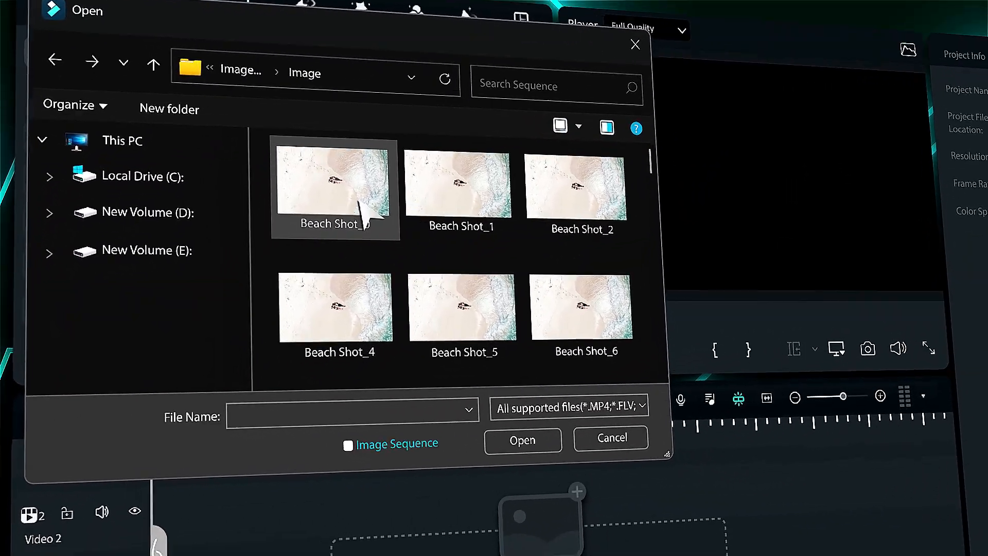
click(347, 445)
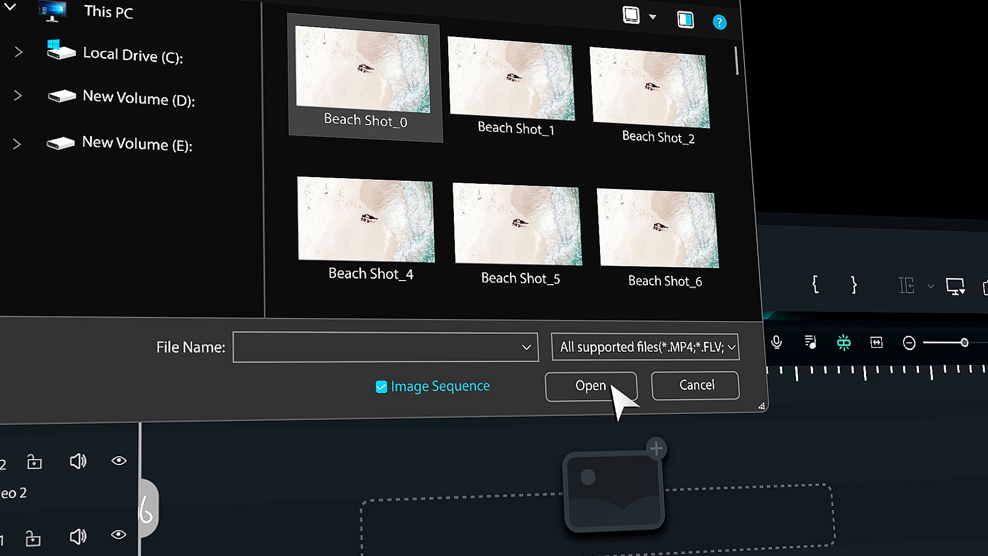
click(590, 385)
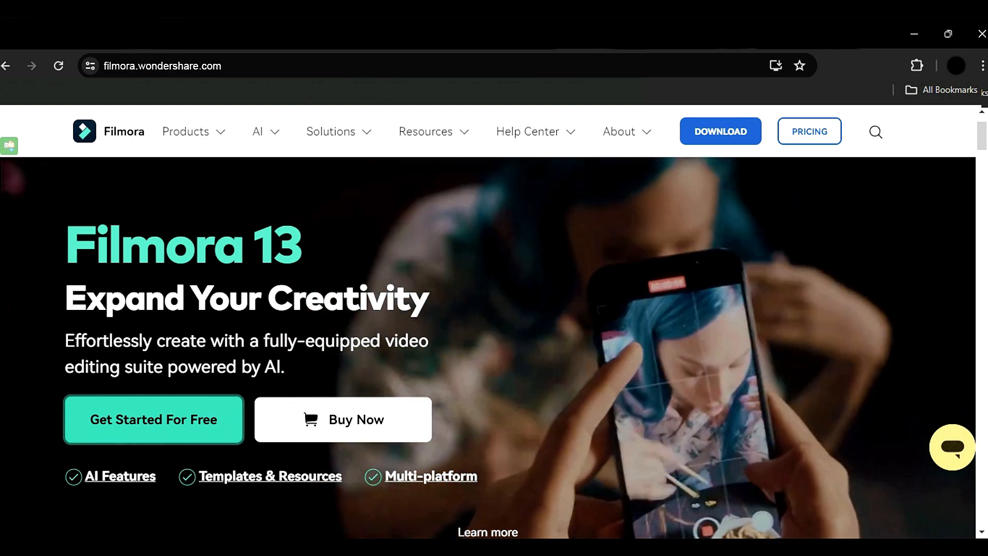
On the Filmora website's YouTube video, subscribe to the Filmora for Creators channel
click(721, 131)
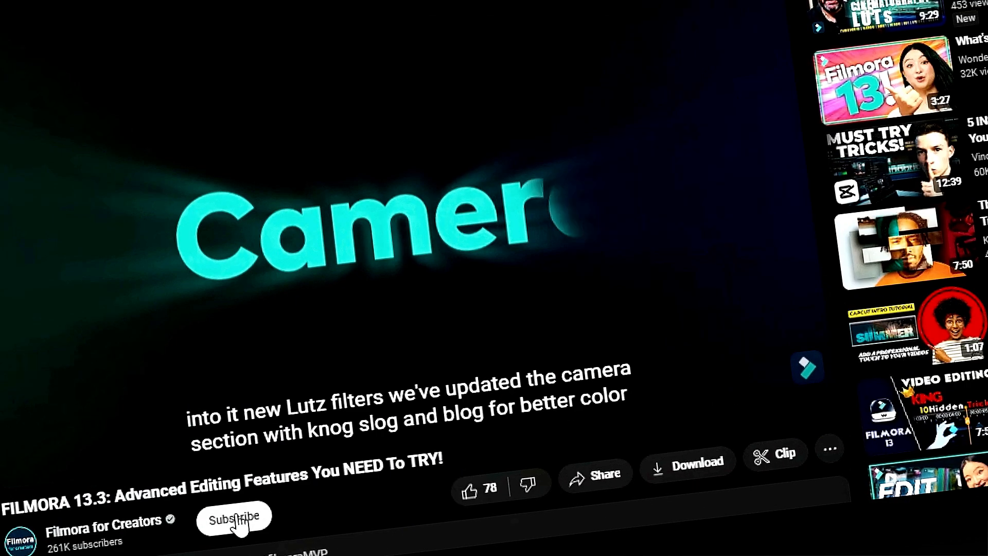
click(234, 517)
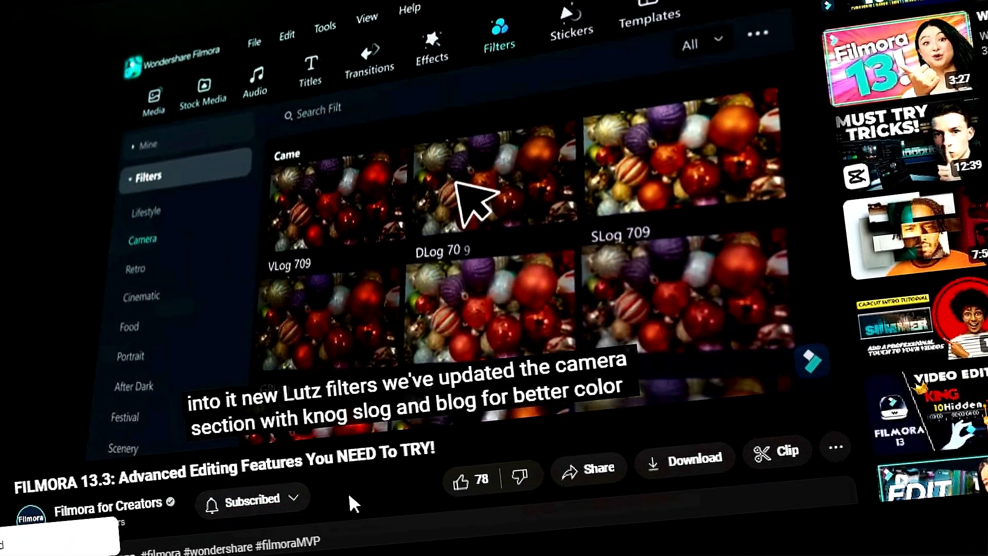
click(462, 482)
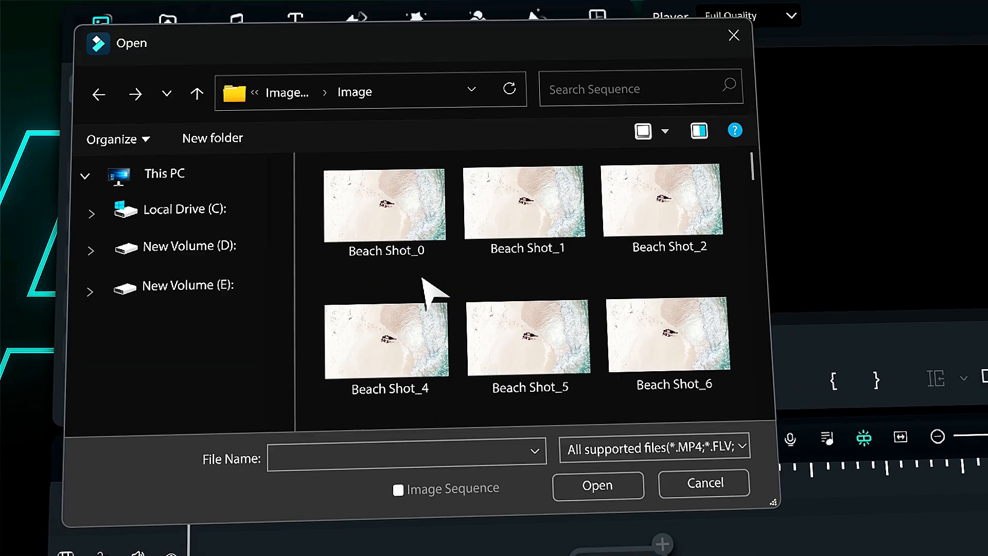
Select Beach Shot_0 in the Image folder of the import window
click(384, 205)
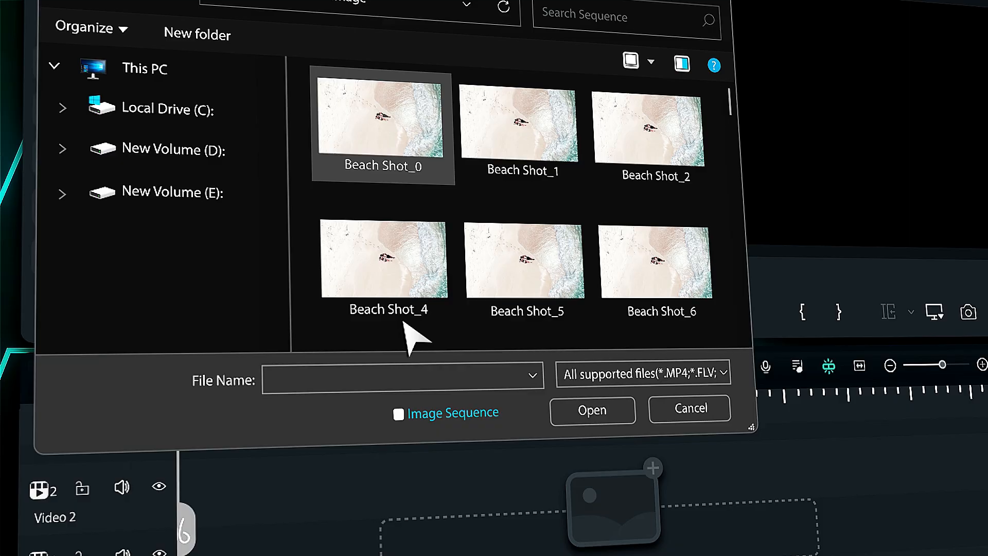